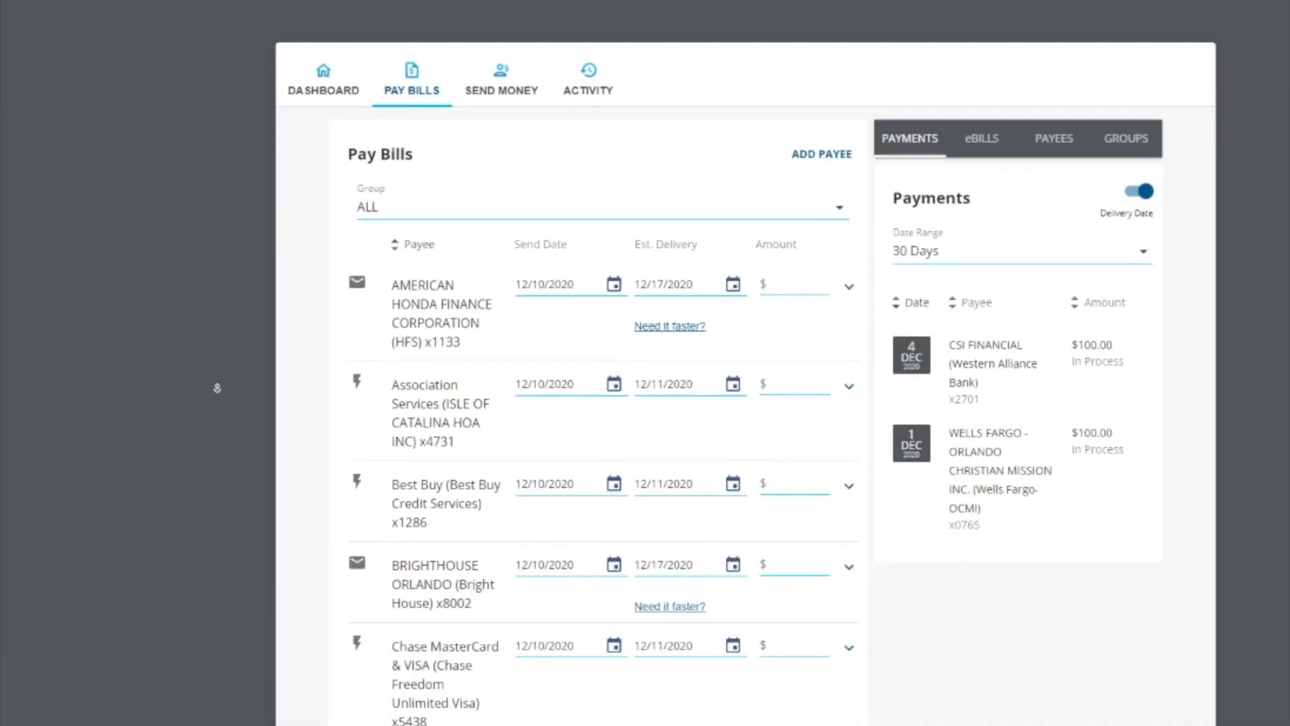
# - Expand the Best Buy payee row and place the cursor in its Amount field
pyautogui.scroll(-3)
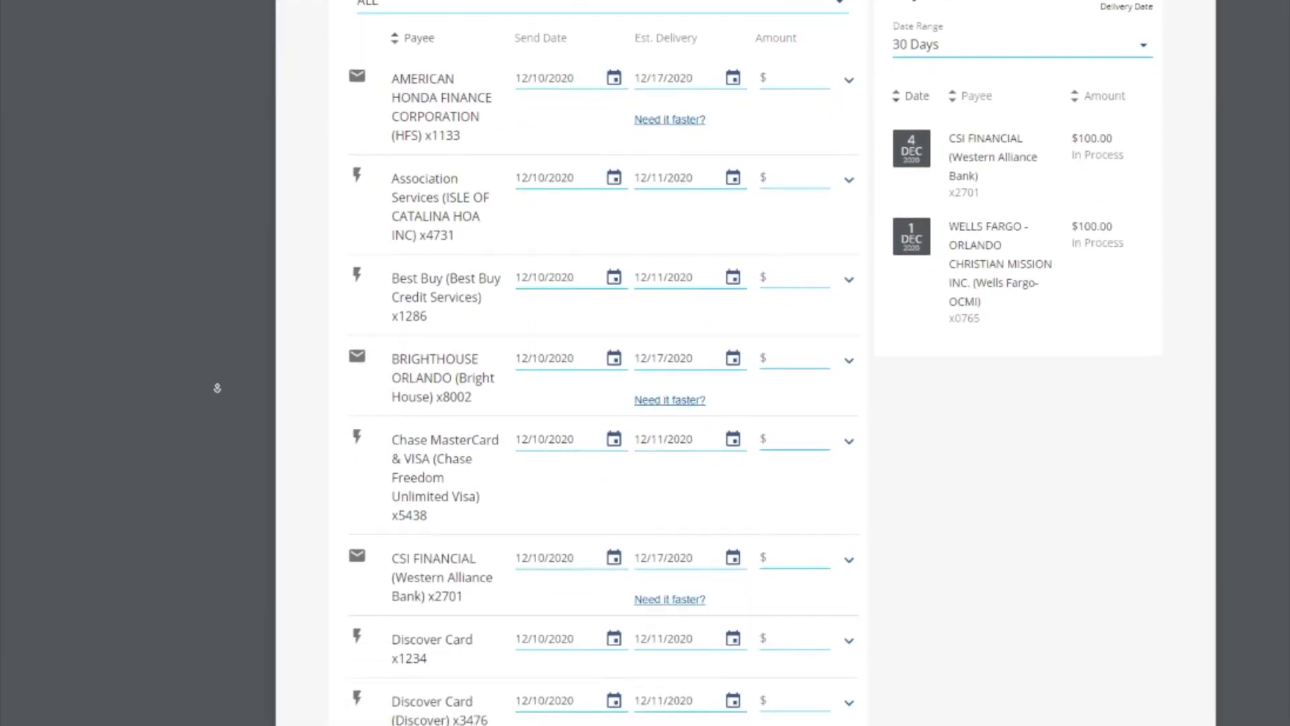
pyautogui.click(848, 278)
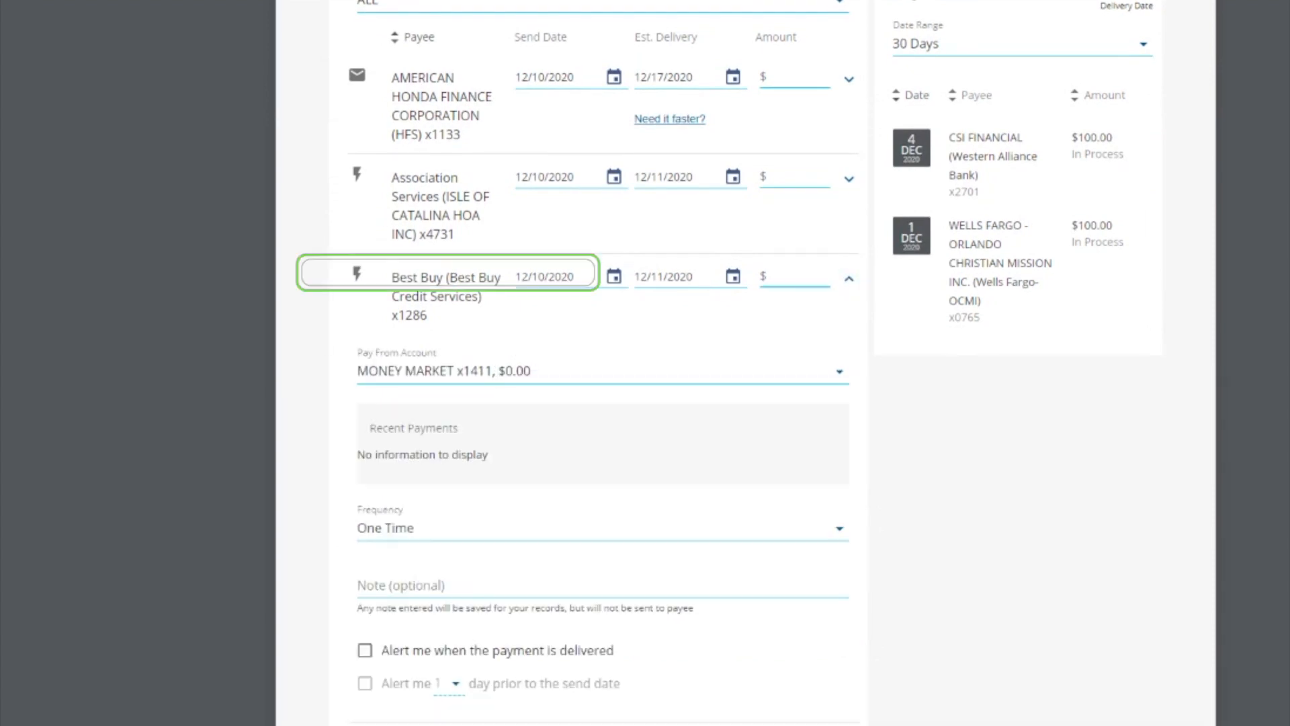
pyautogui.click(795, 275)
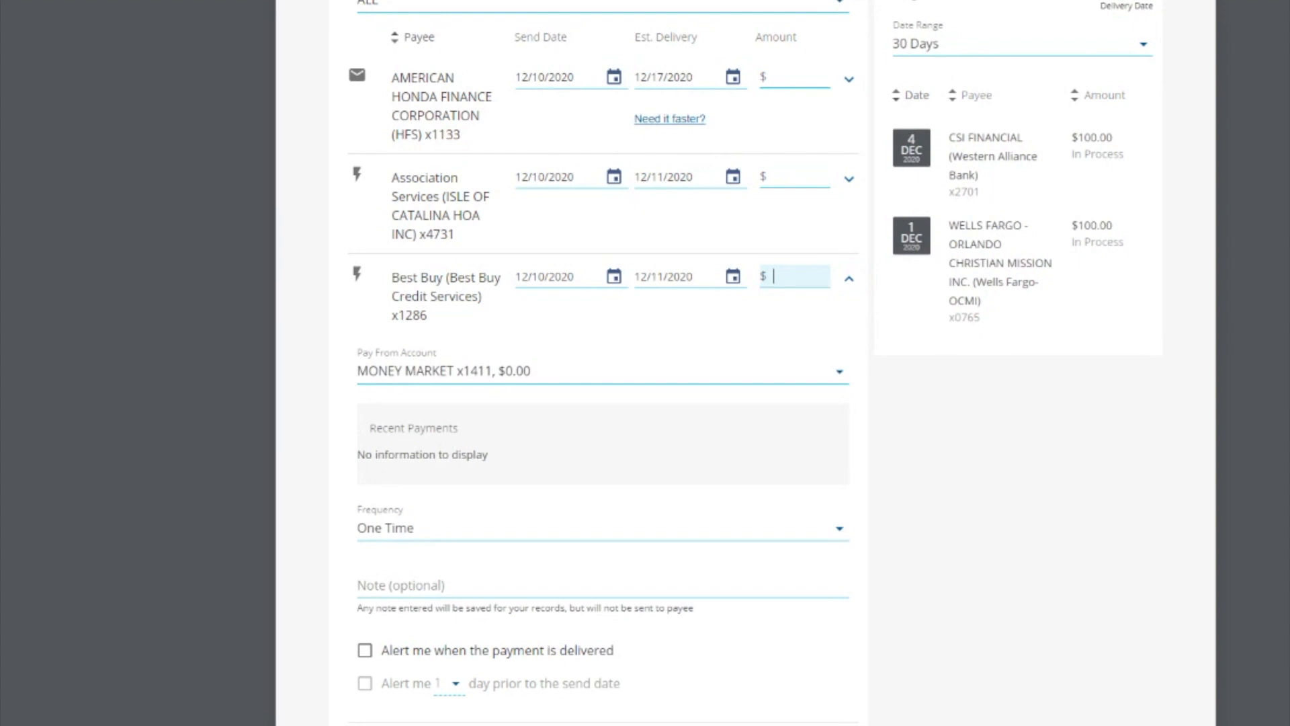
# - Pay Best Buy $200.00 from Sharedraft Checking, every two months for 3 payments, alerting 4 days prior
pyautogui.write('200.00')
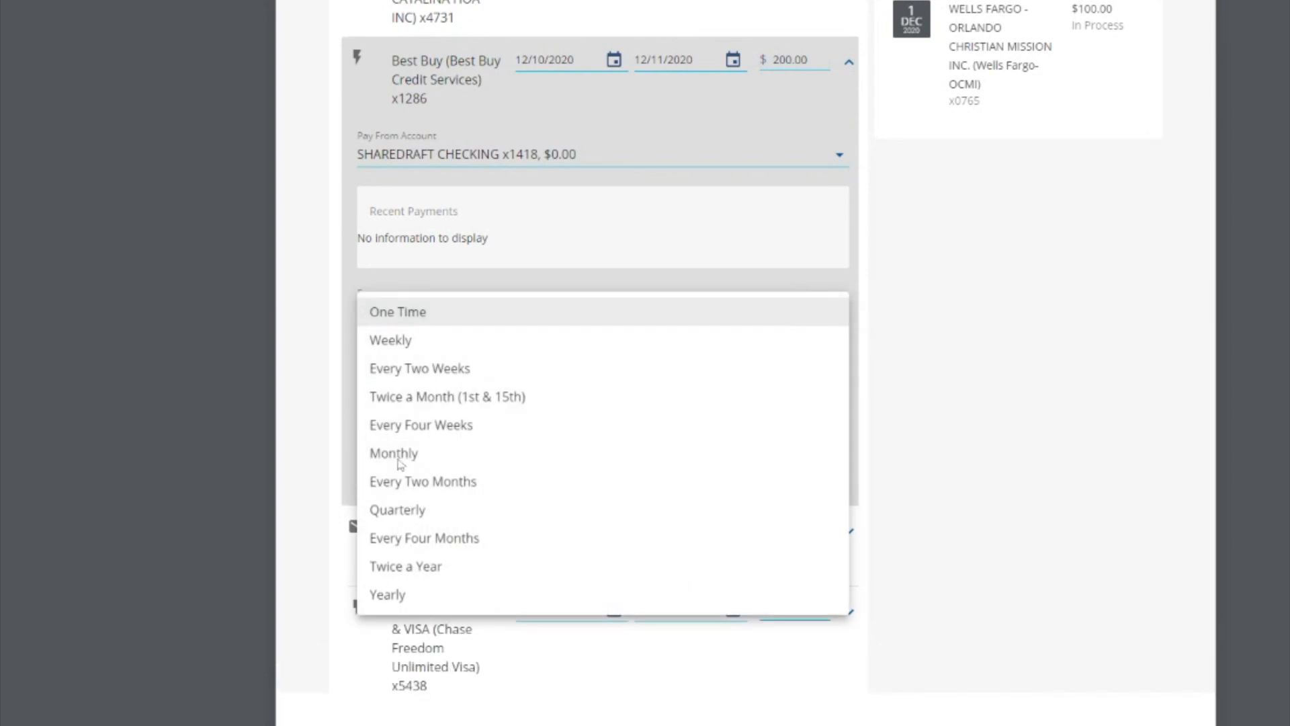
pyautogui.click(393, 452)
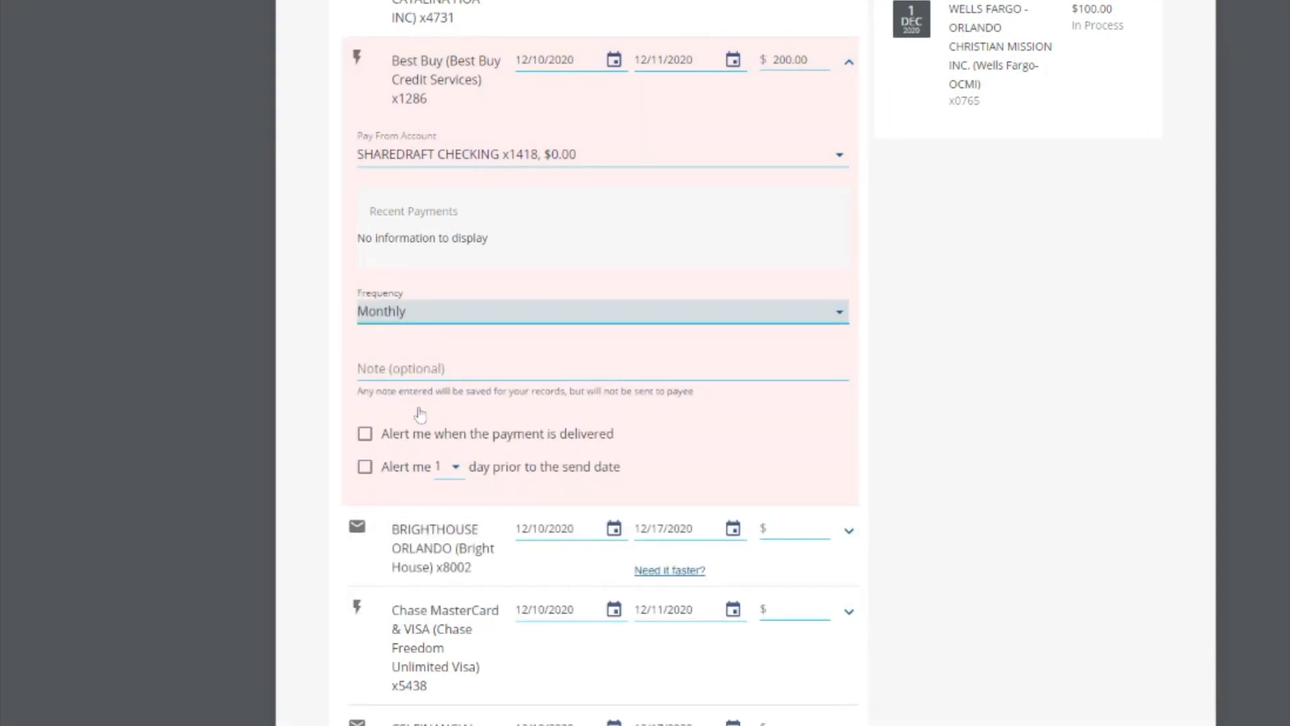
pyautogui.click(601, 311)
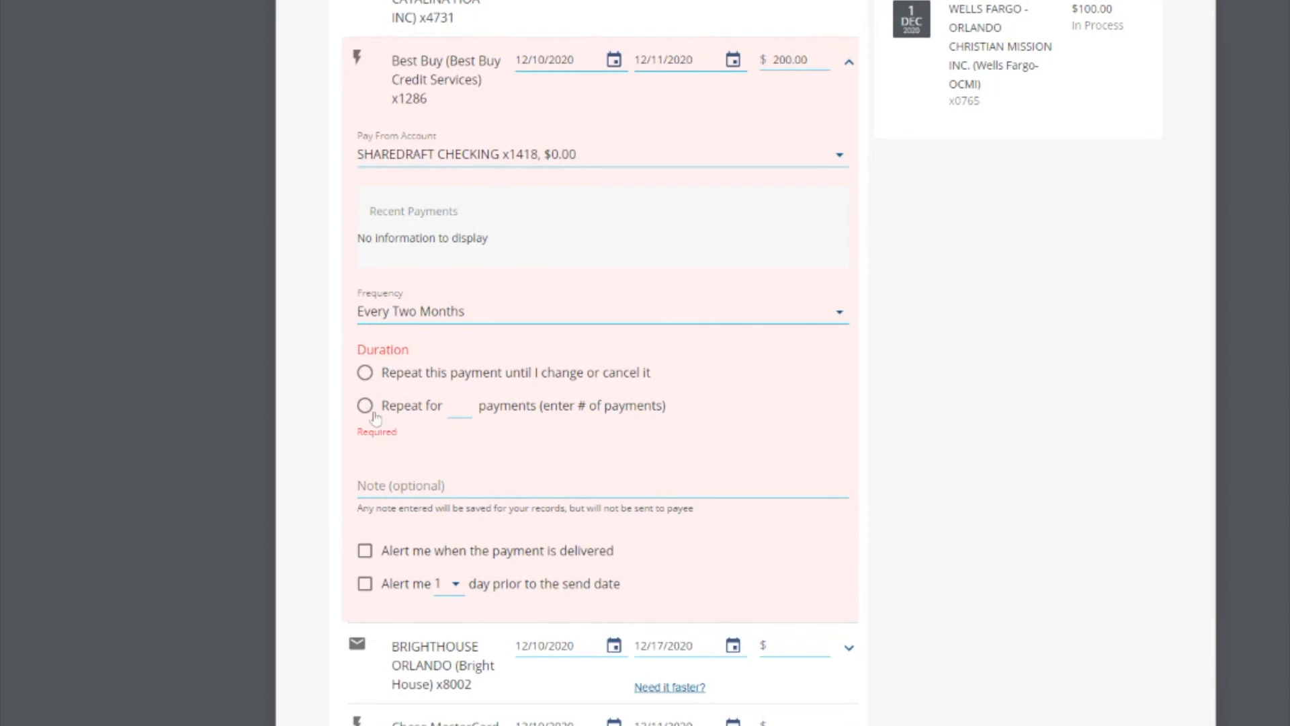
pyautogui.click(364, 405)
pyautogui.write('3')
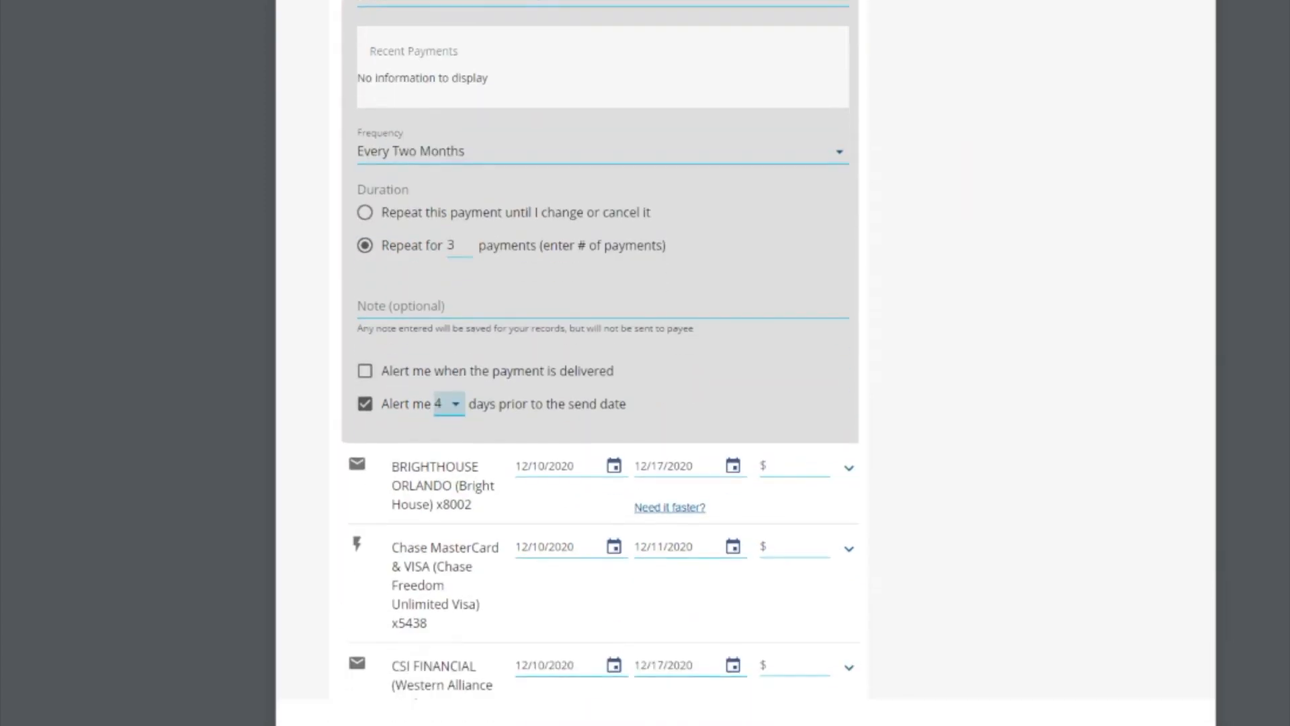
# - Expand BRIGHTHOUSE ORLANDO, enter its payment, and scroll down to the $300.00 total
pyautogui.scroll(-3)
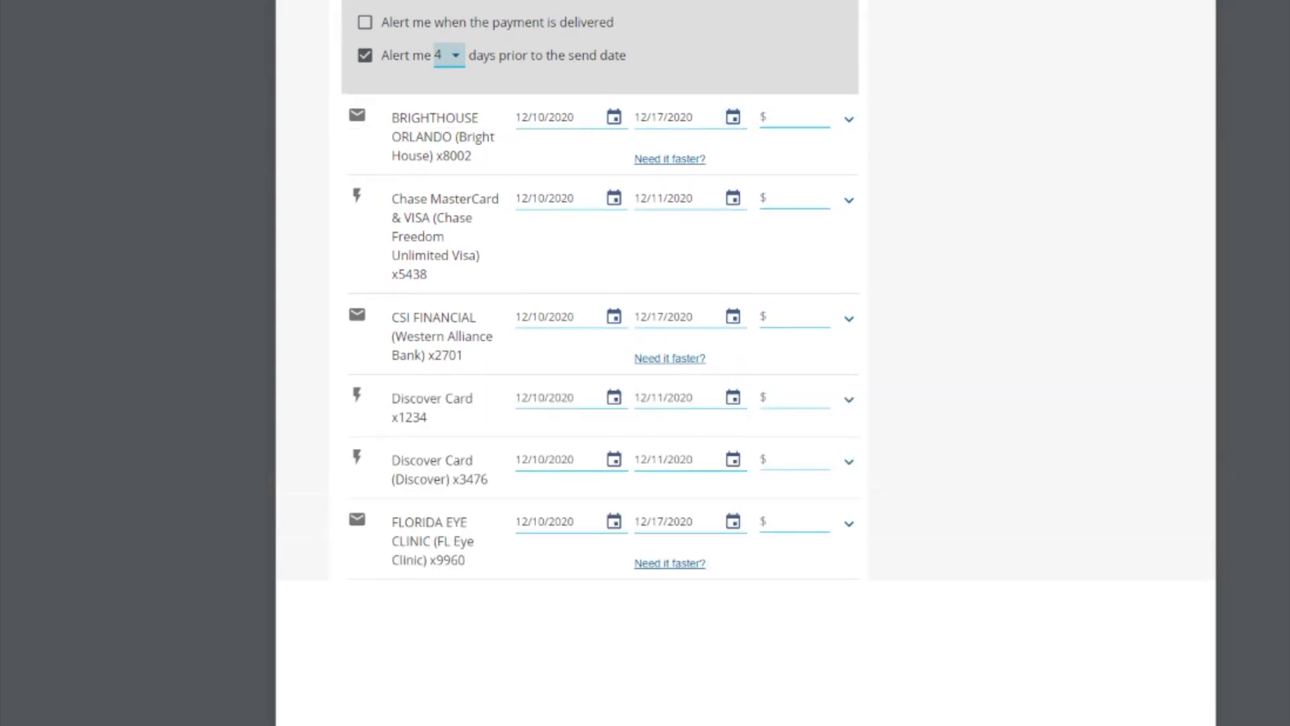
pyautogui.click(848, 119)
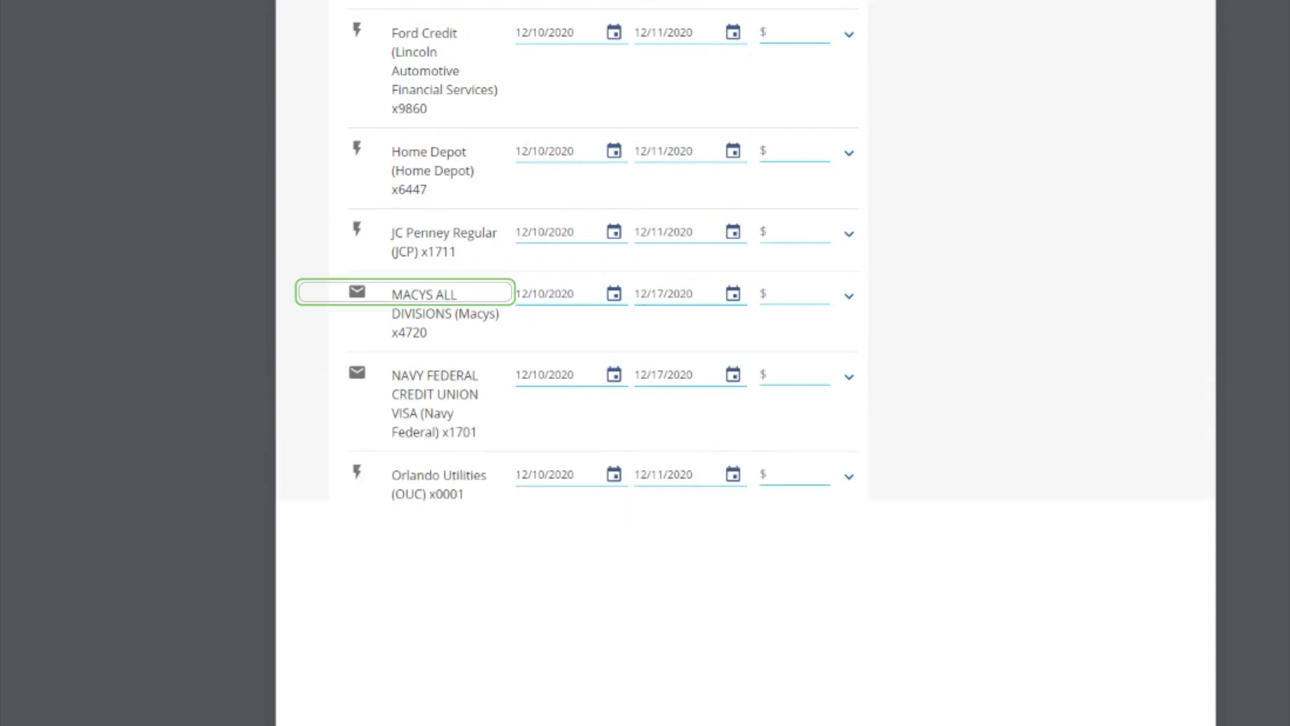
pyautogui.scroll(-3)
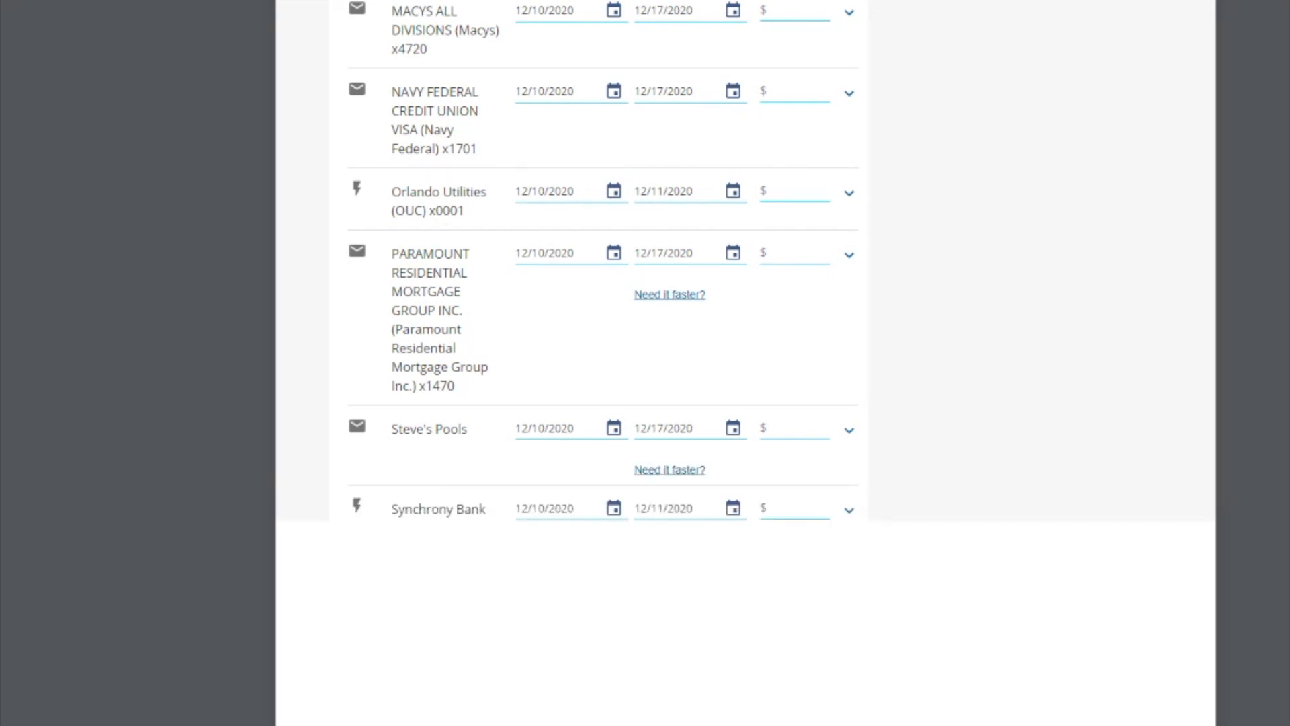
pyautogui.scroll(-3)
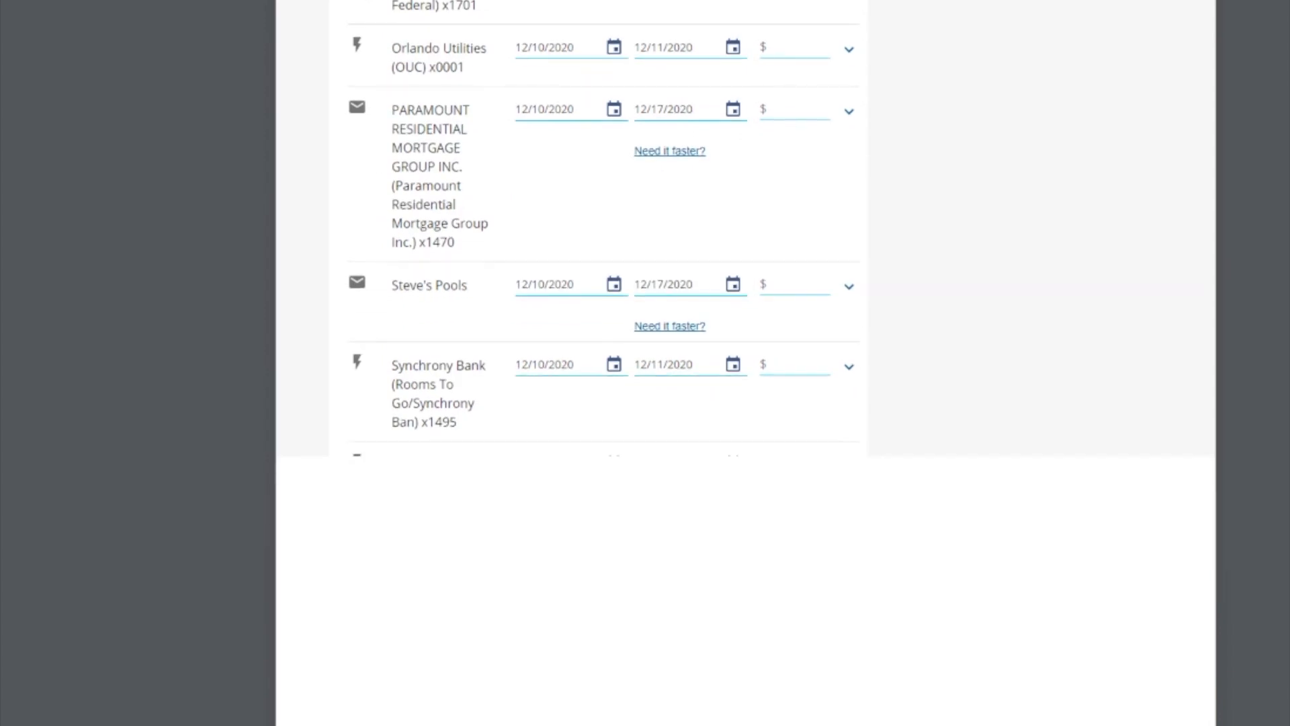
pyautogui.scroll(-3)
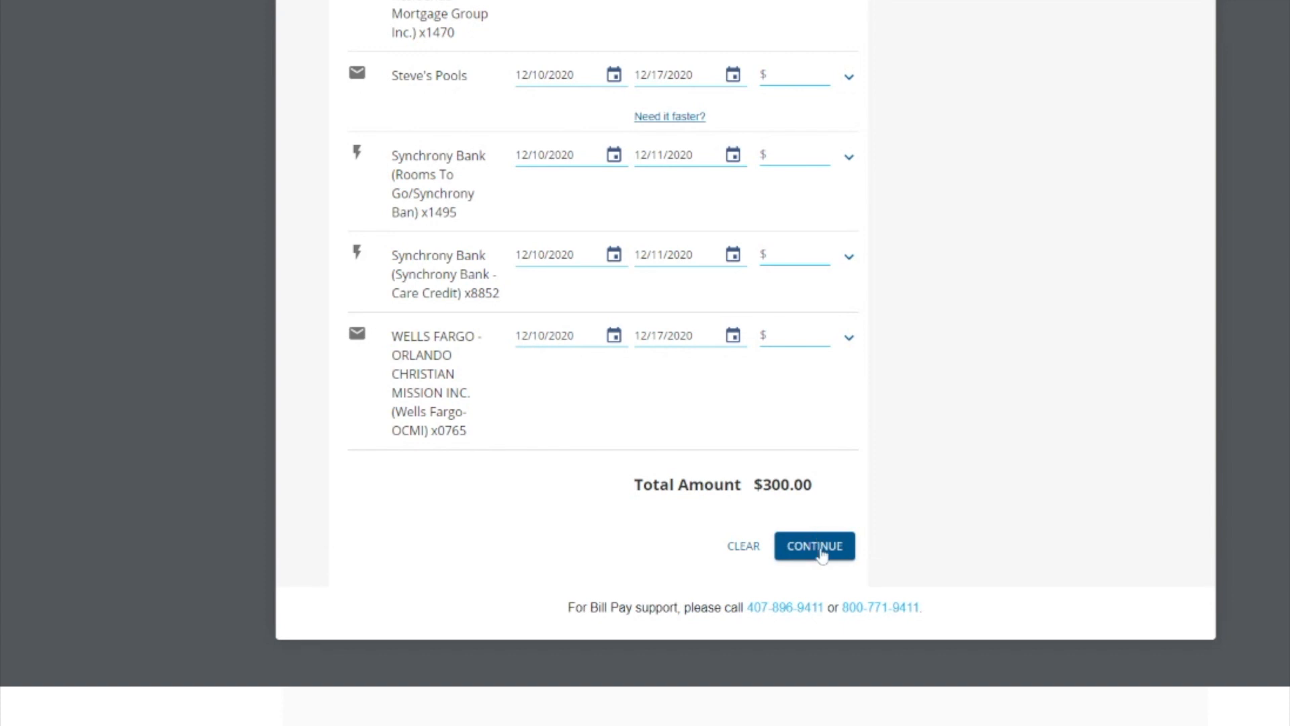
# - Preview and confirm the Best Buy $200.00 and Brighthouse Orlando $100.00 payments
pyautogui.click(814, 546)
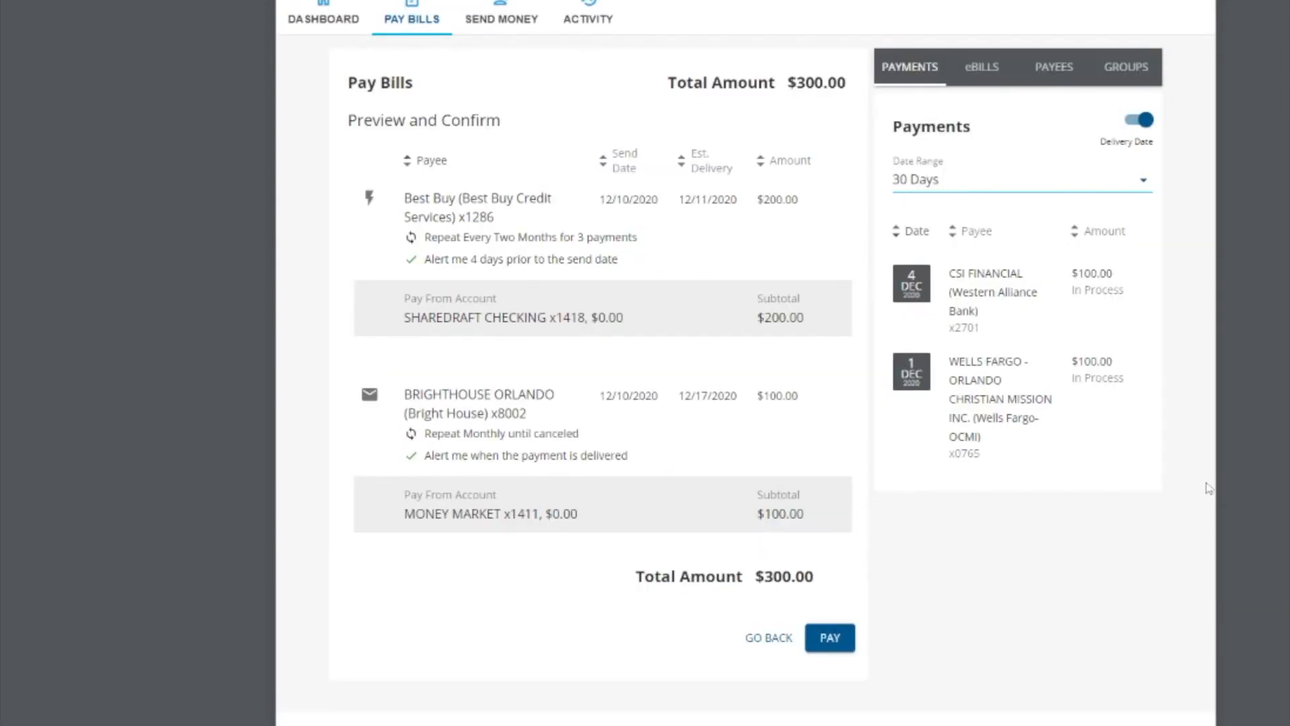
pyautogui.scroll(-3)
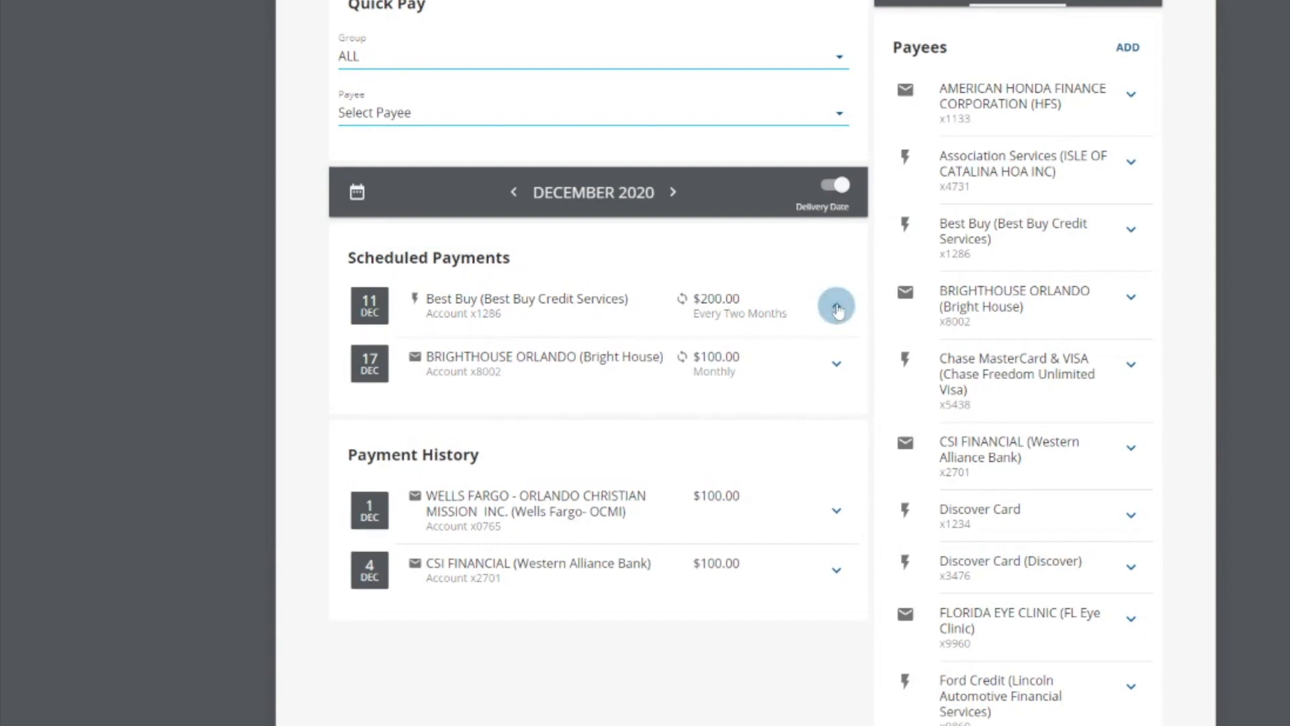
# - Reopen the scheduled Best Buy payment and choose Delete Payment
pyautogui.click(836, 306)
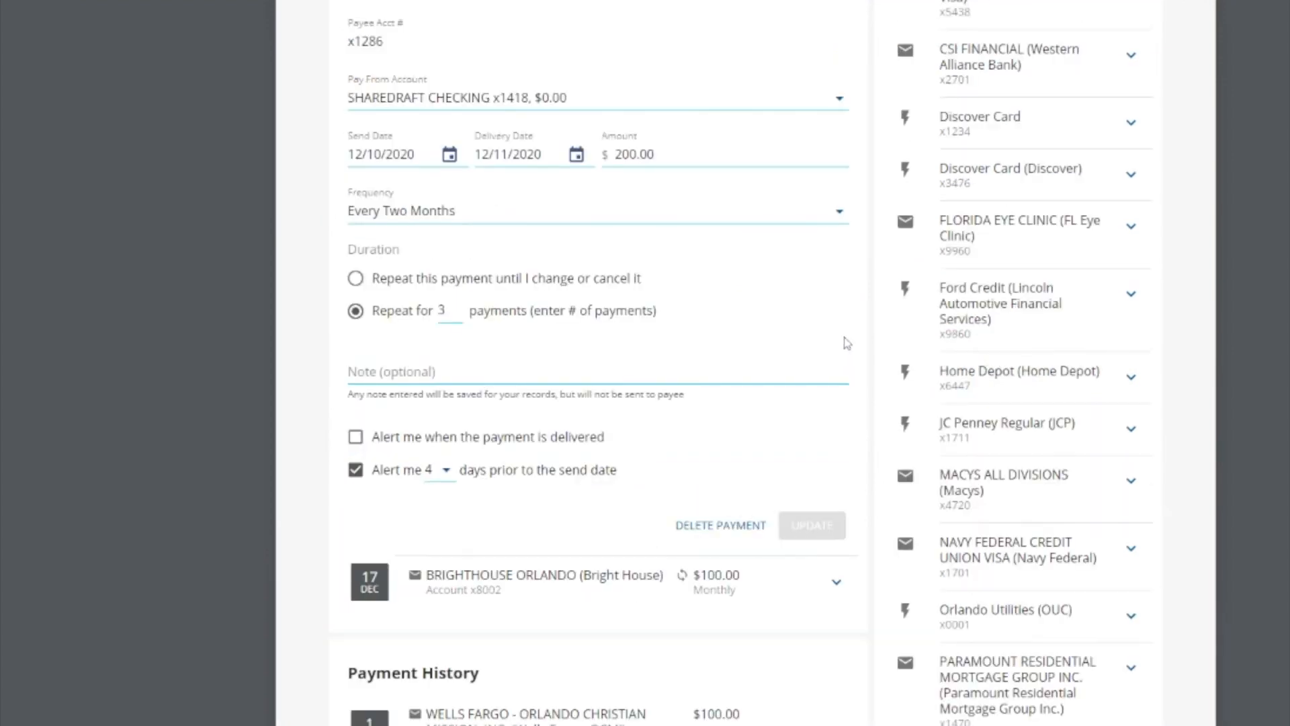
pyautogui.moveTo(773, 492)
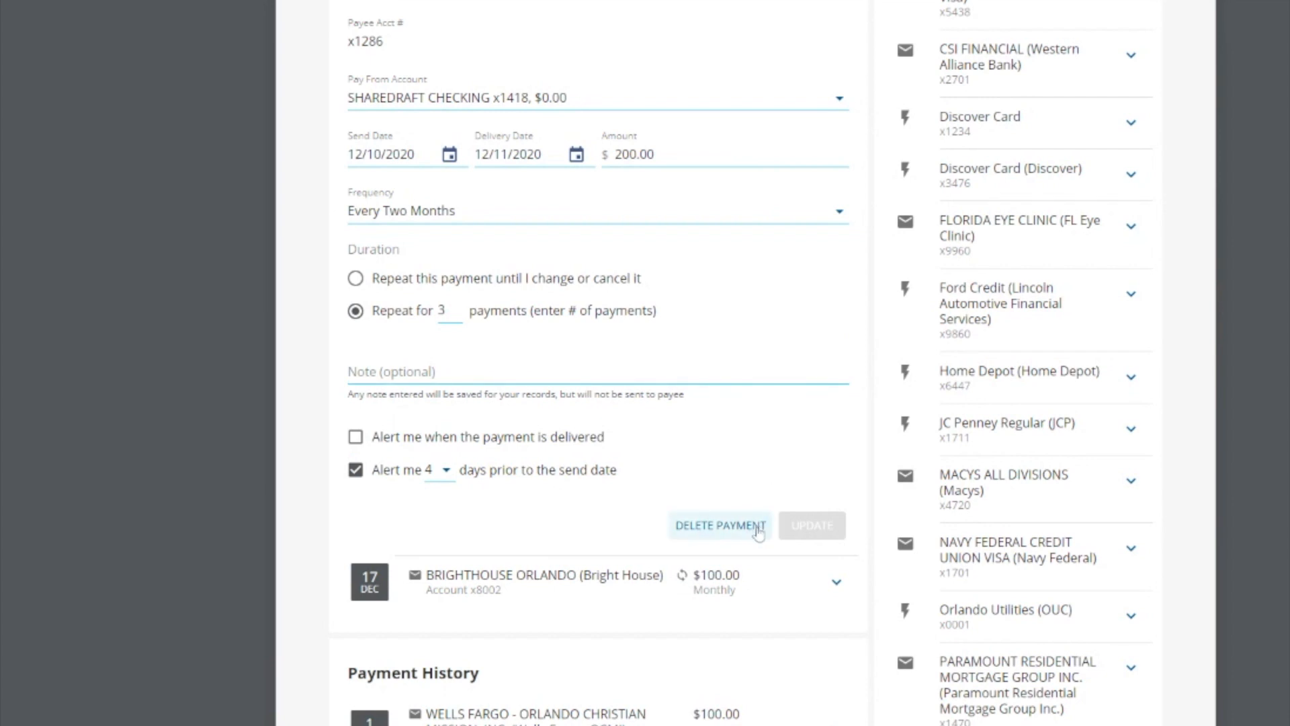
pyautogui.click(722, 525)
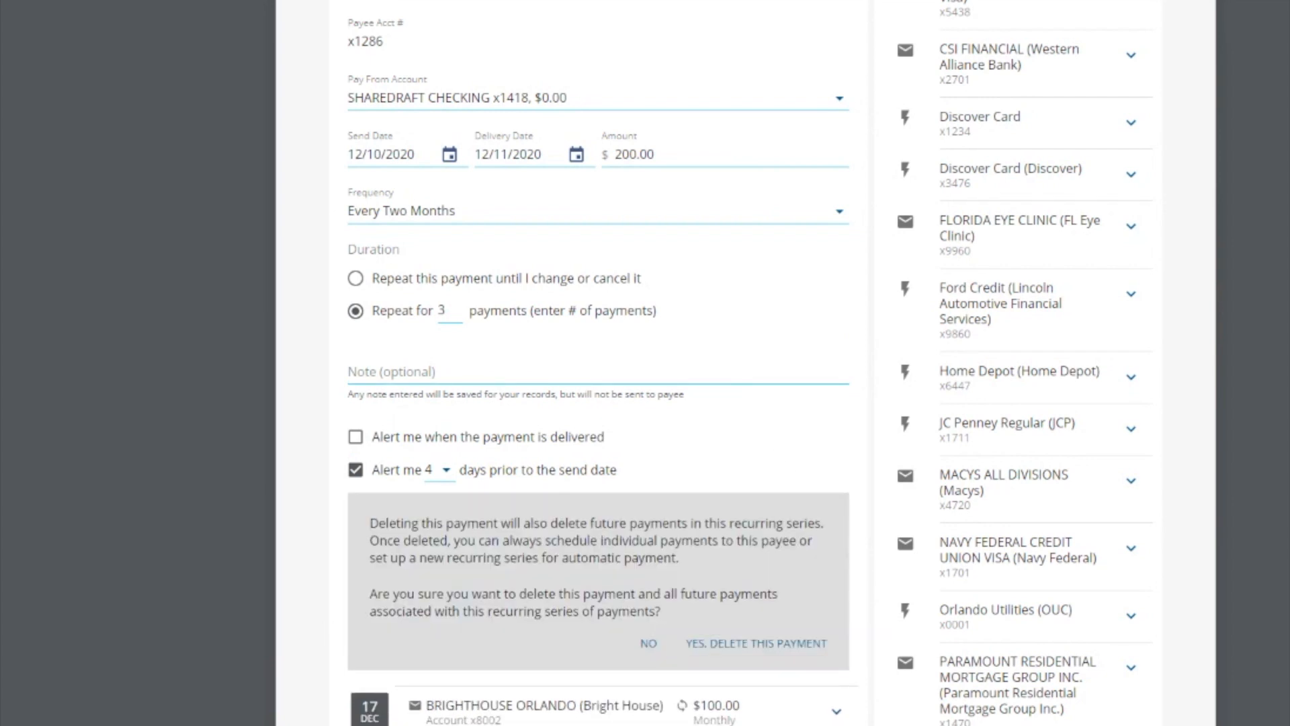